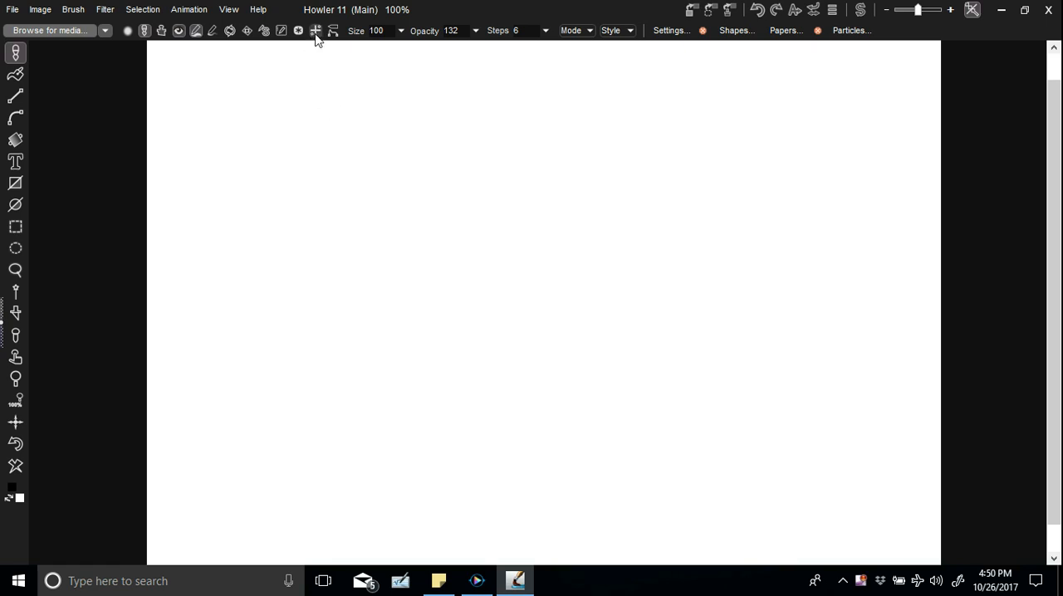
- Open the Symmetry panel beside the blank canvas
click(316, 30)
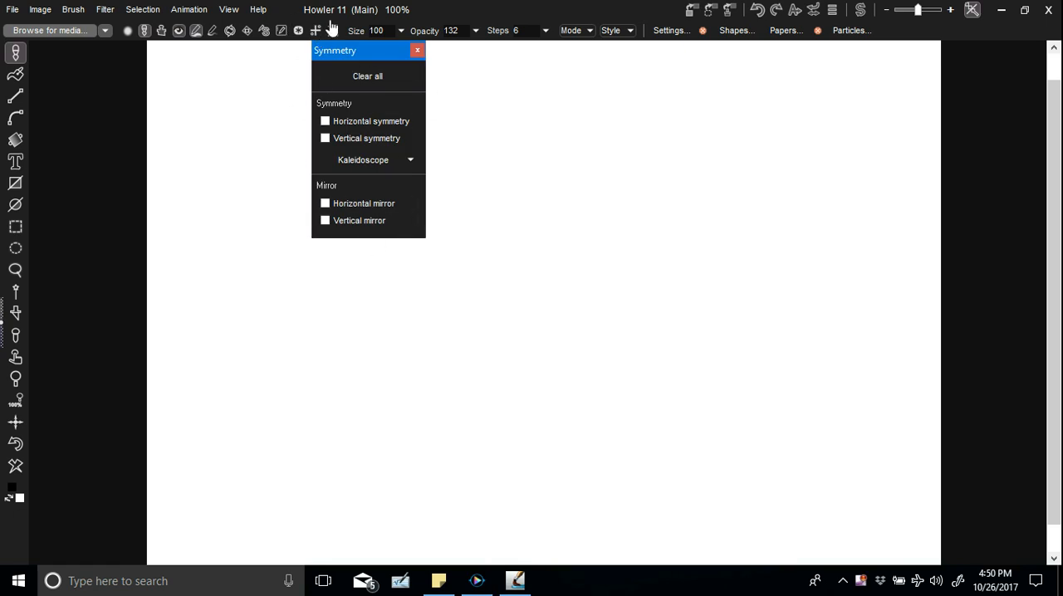
mouse_move(385, 70)
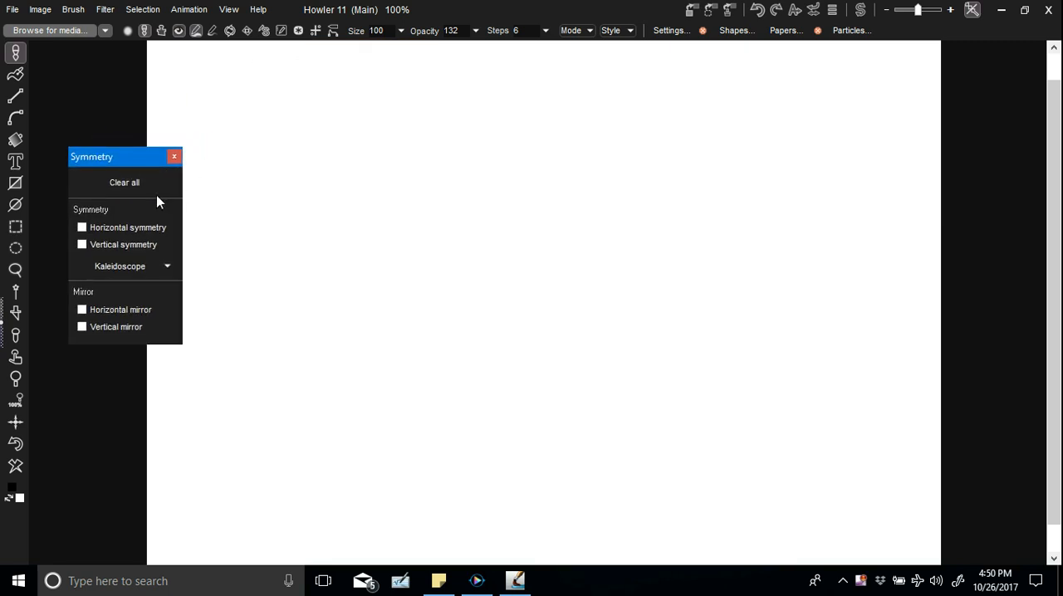
- Draw mirrored looping strokes with Horizontal and Vertical symmetry plus Horizontal mirror, then clear all settings
click(81, 226)
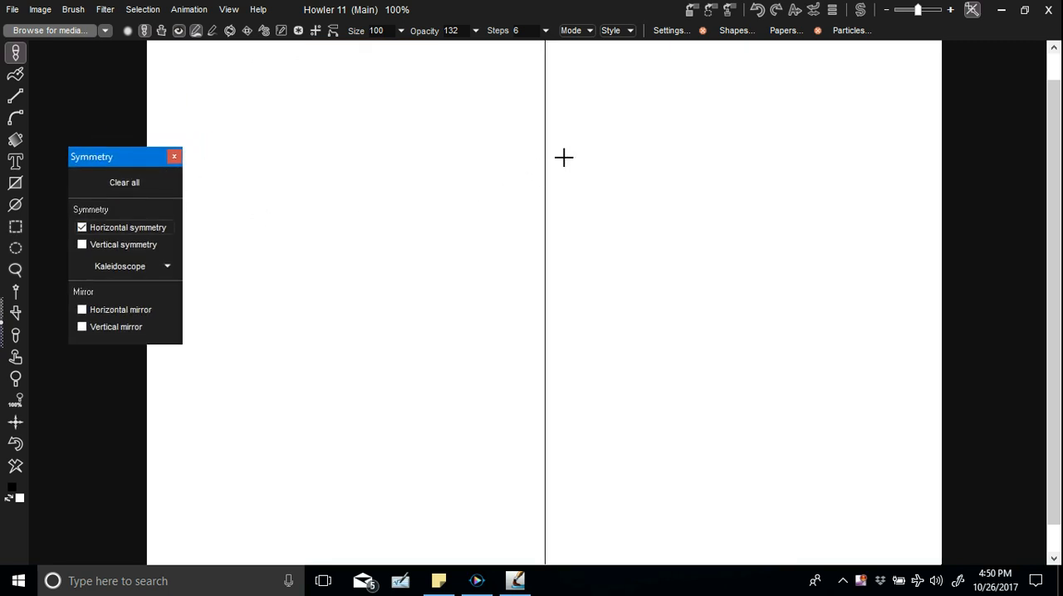
drag(448, 177, 531, 166)
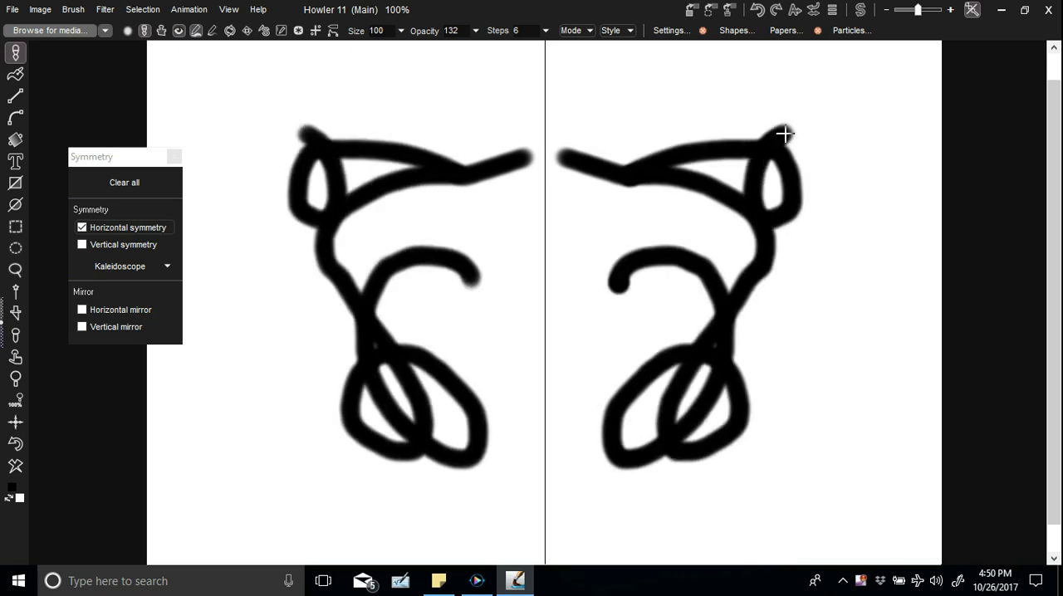
mouse_move(324, 13)
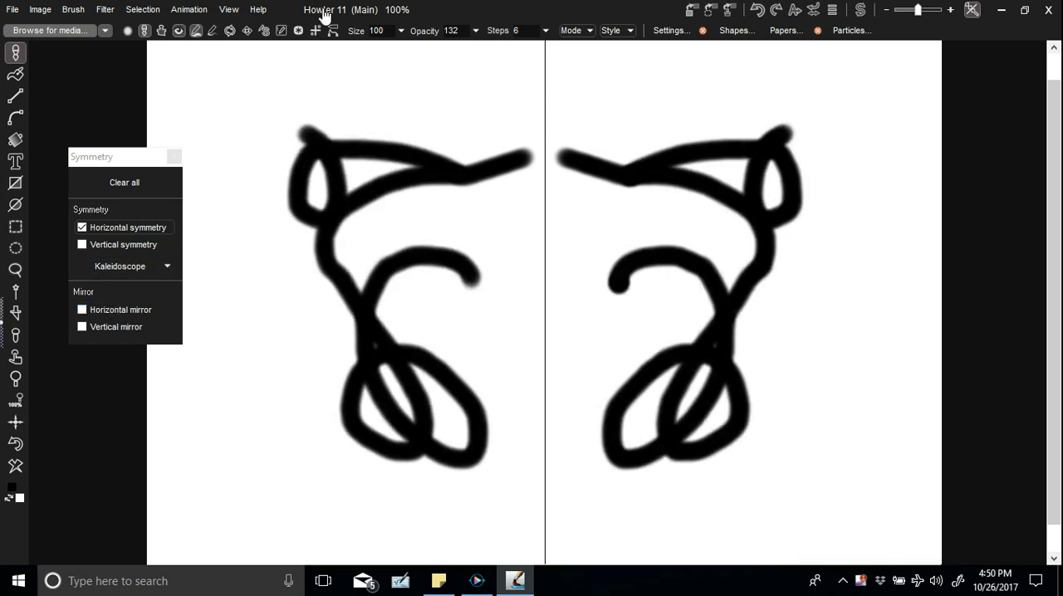
click(81, 244)
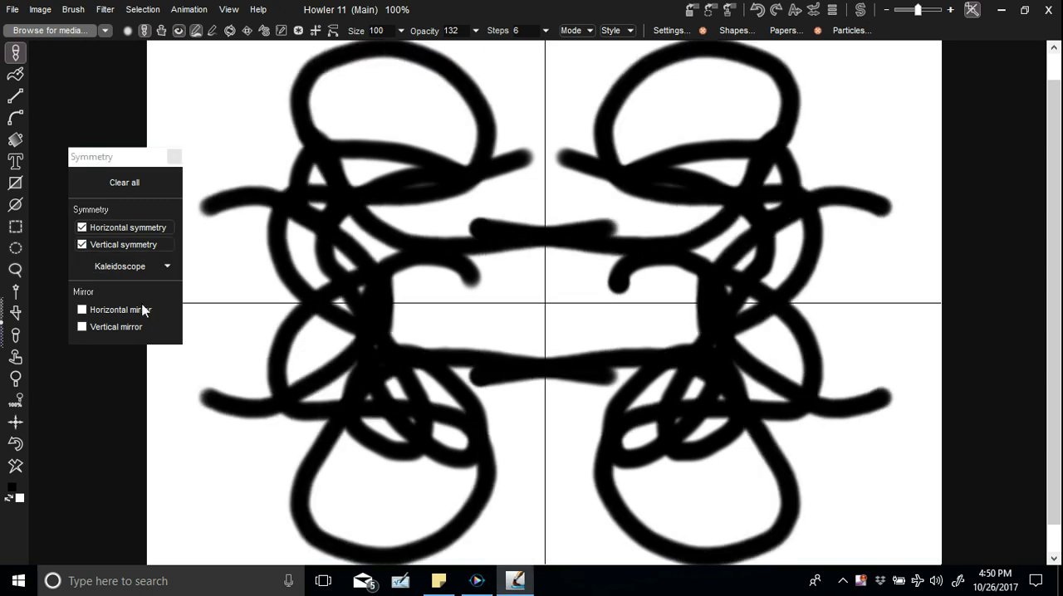
click(83, 309)
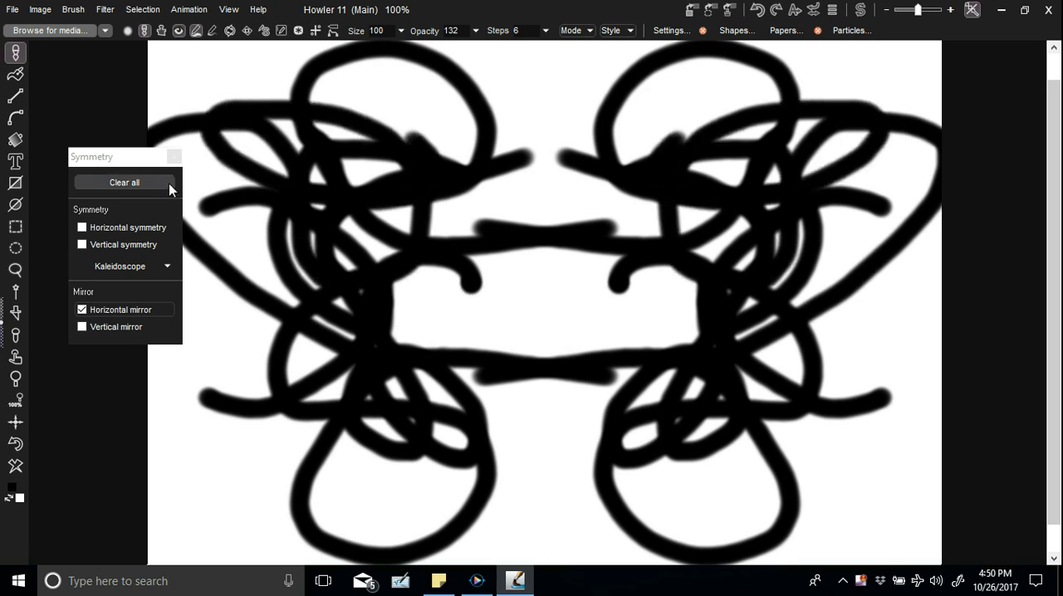
click(174, 156)
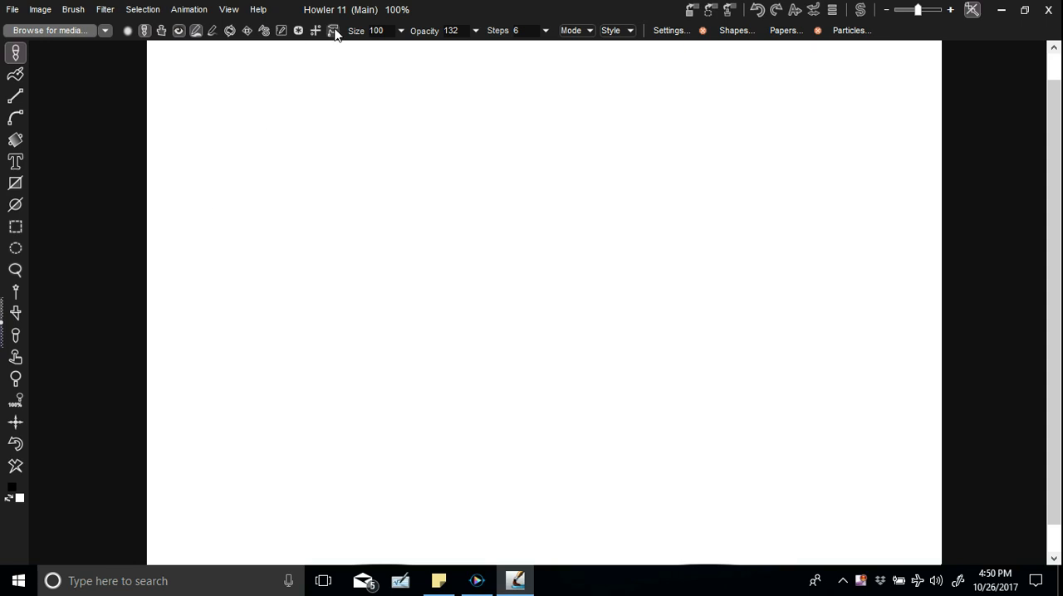
- Enable post correction in the Post correction panel
click(332, 30)
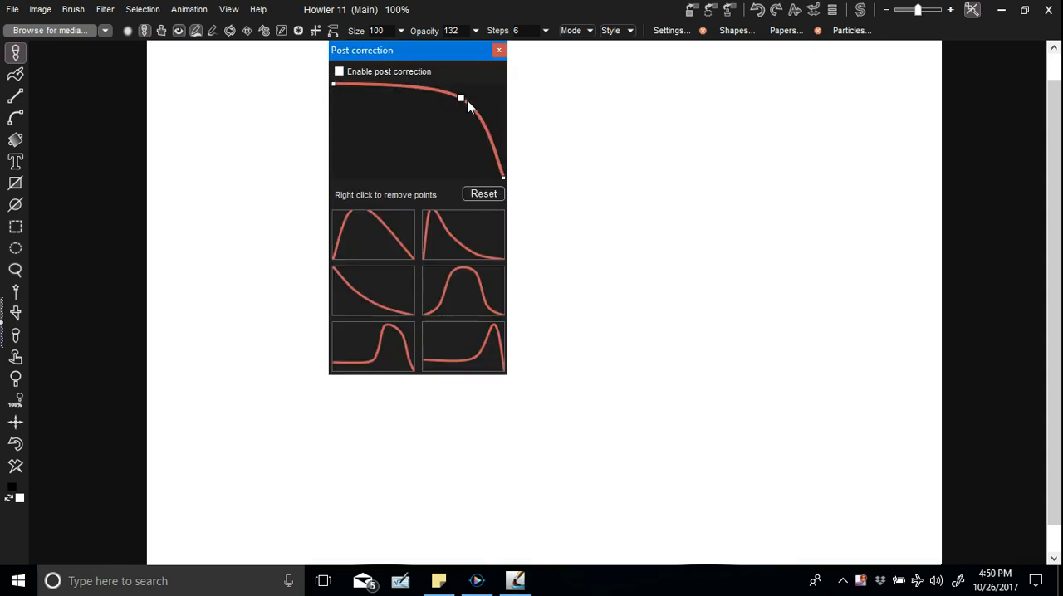
click(339, 71)
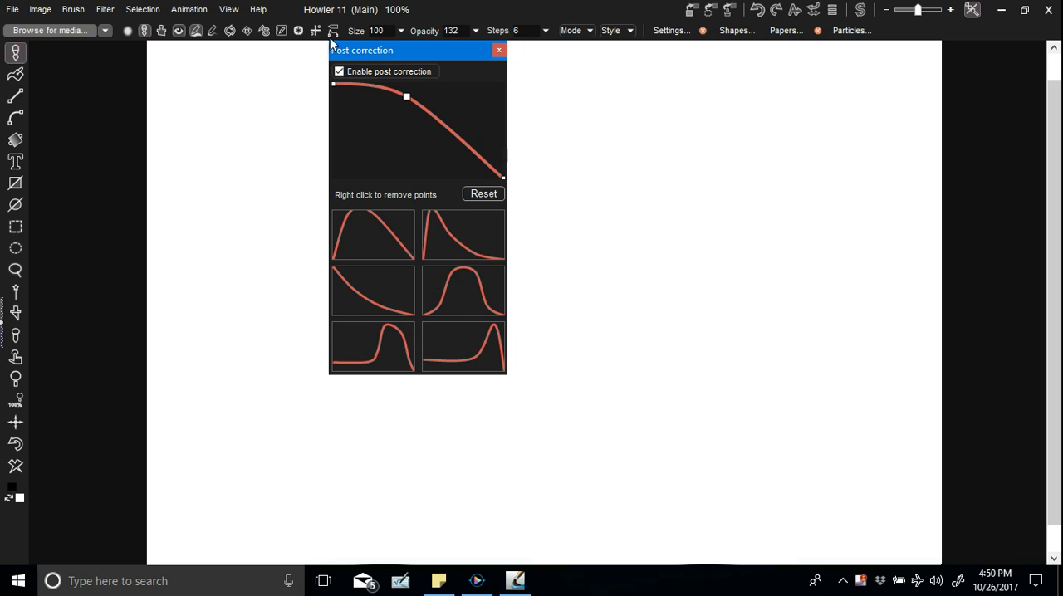
mouse_move(378, 244)
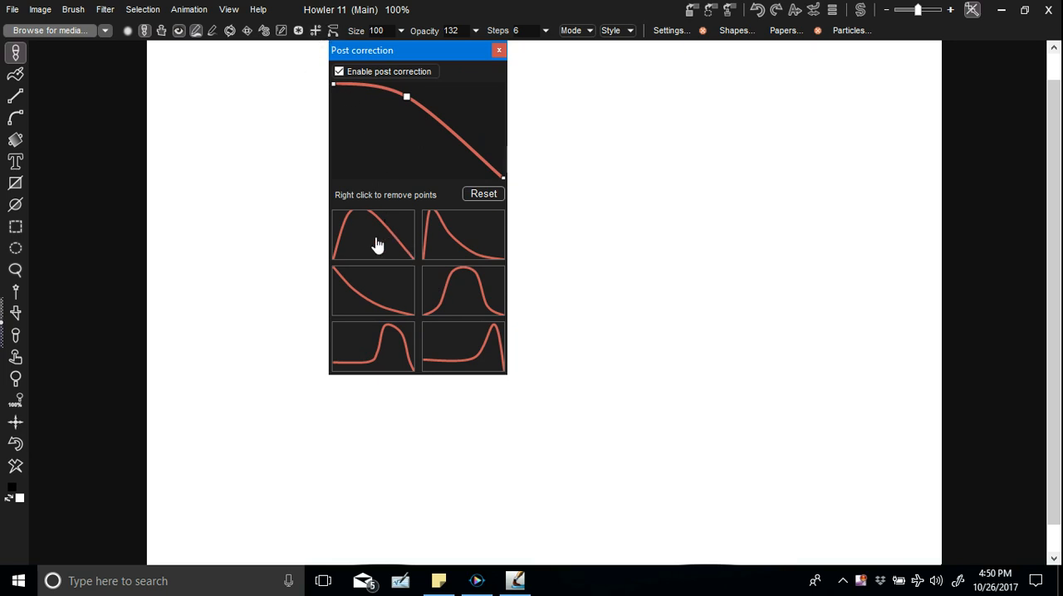
mouse_move(497, 116)
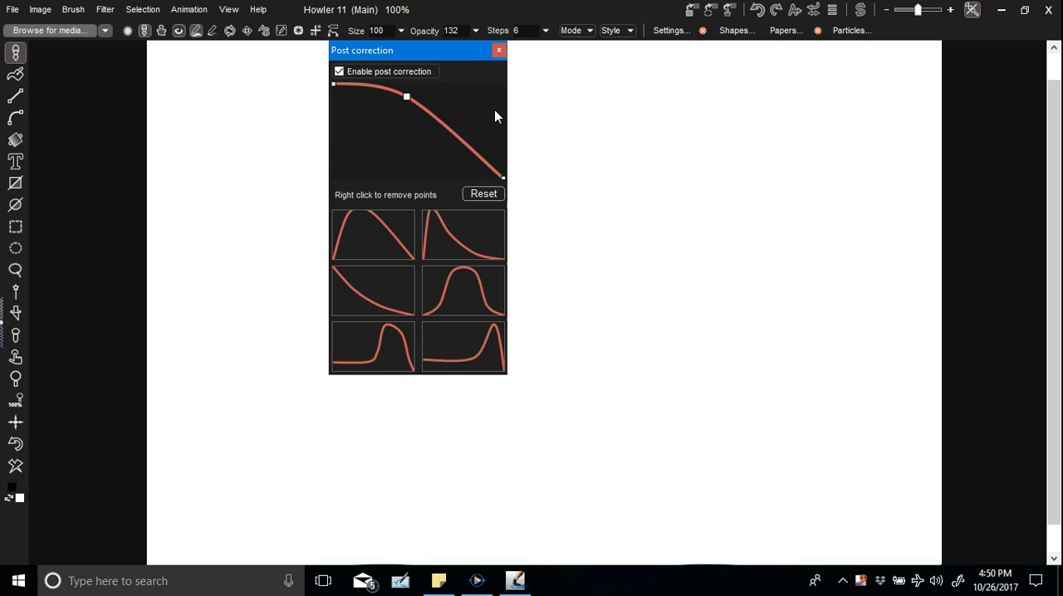
mouse_move(30, 231)
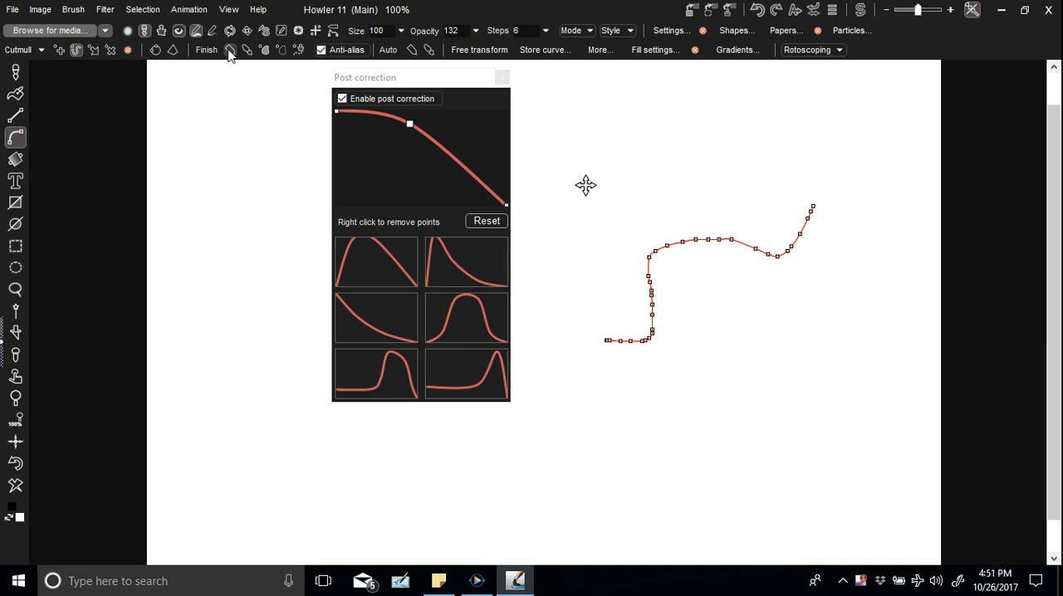
mouse_move(257, 58)
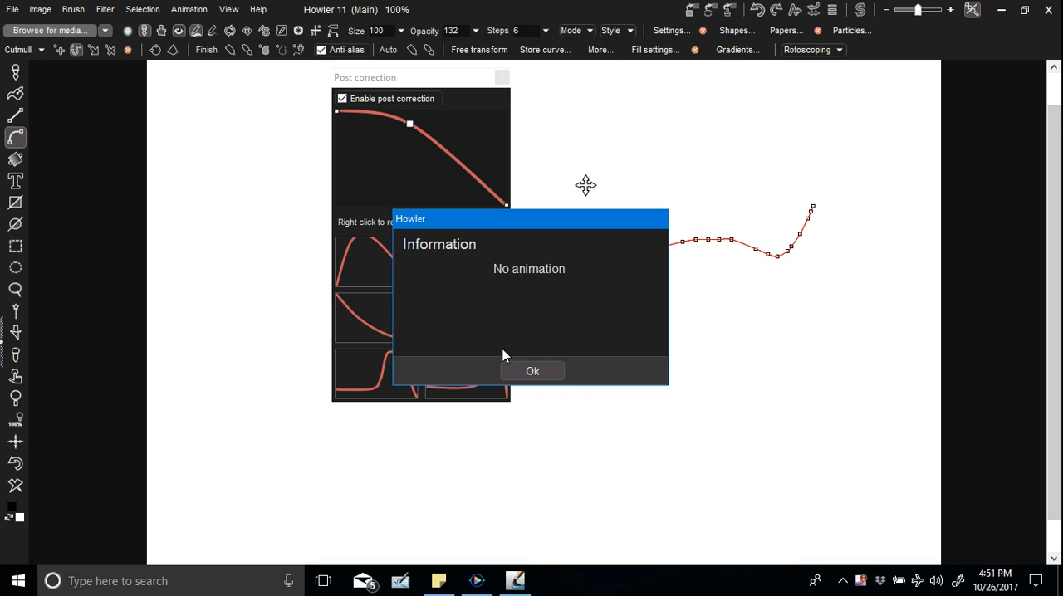
- Dismiss the No animation message and draw a wavy curve path across the canvas
click(531, 370)
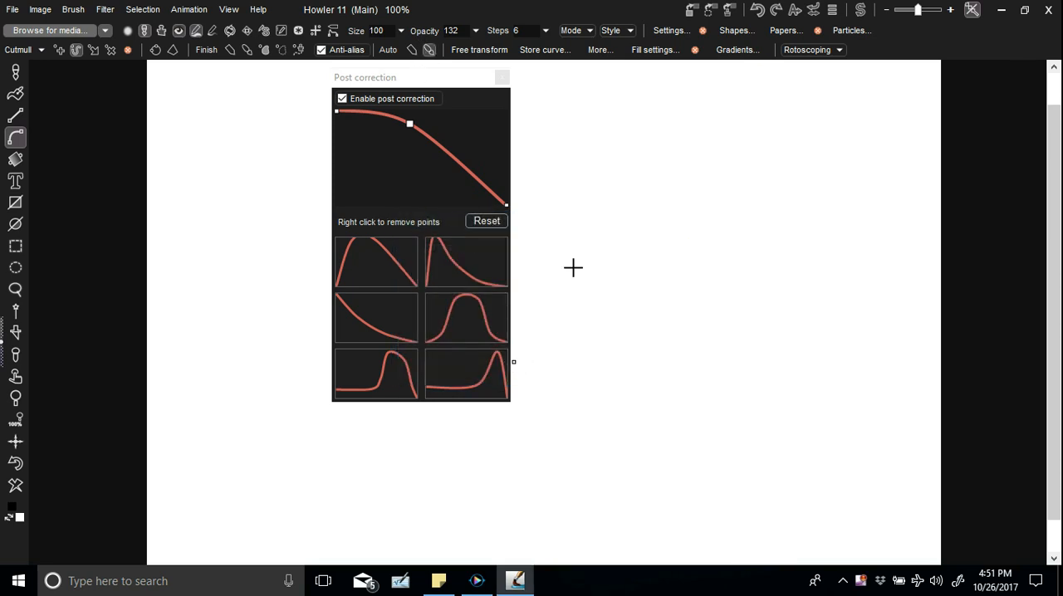
drag(258, 208, 829, 213)
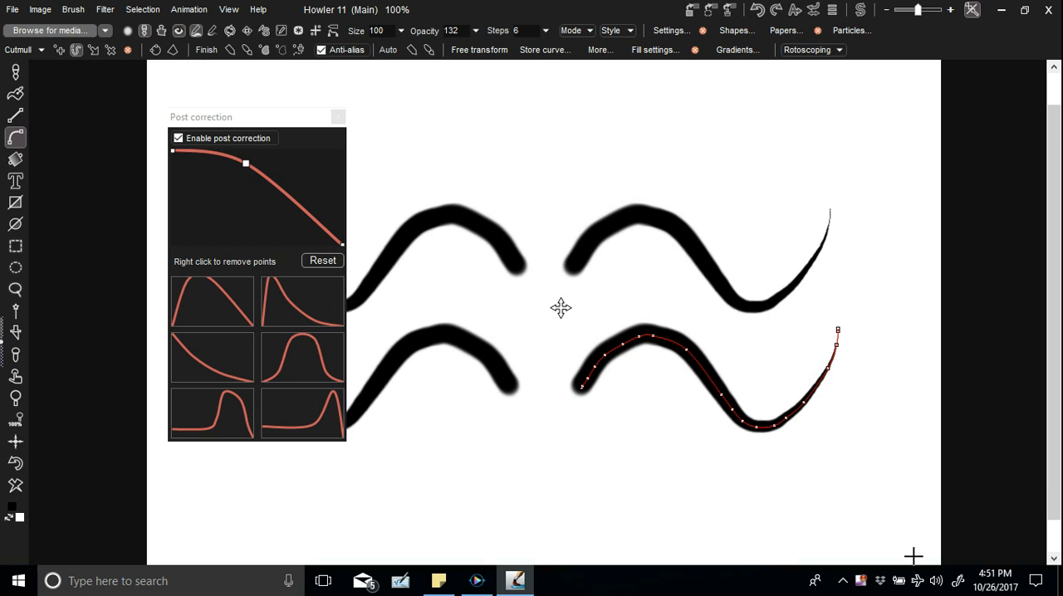
mouse_move(924, 585)
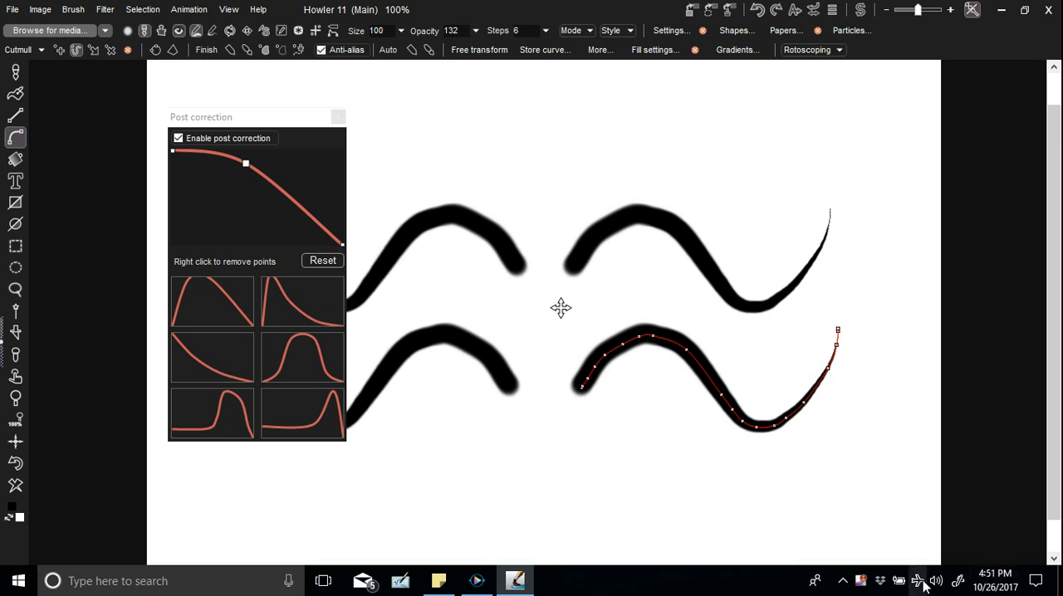